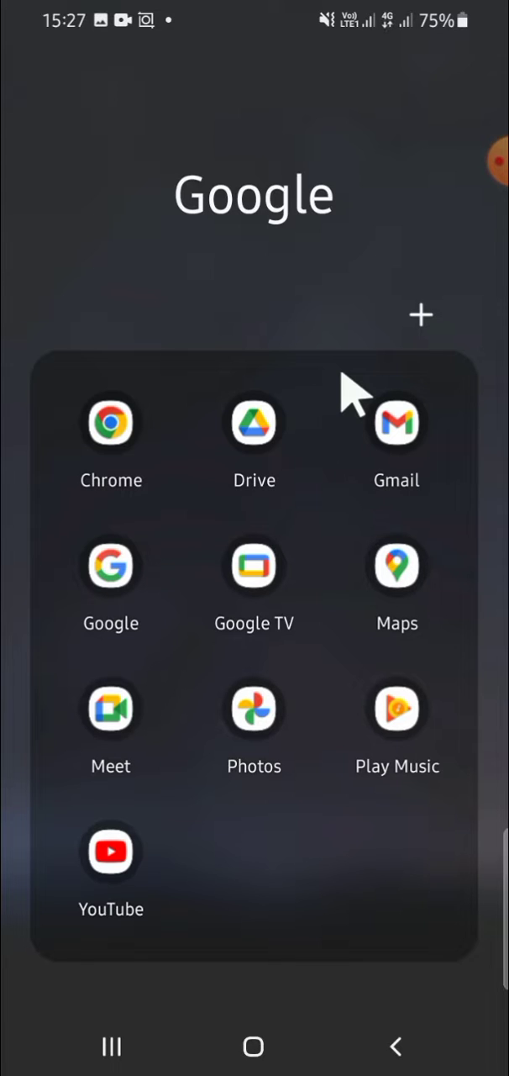
mouse_move(211, 458)
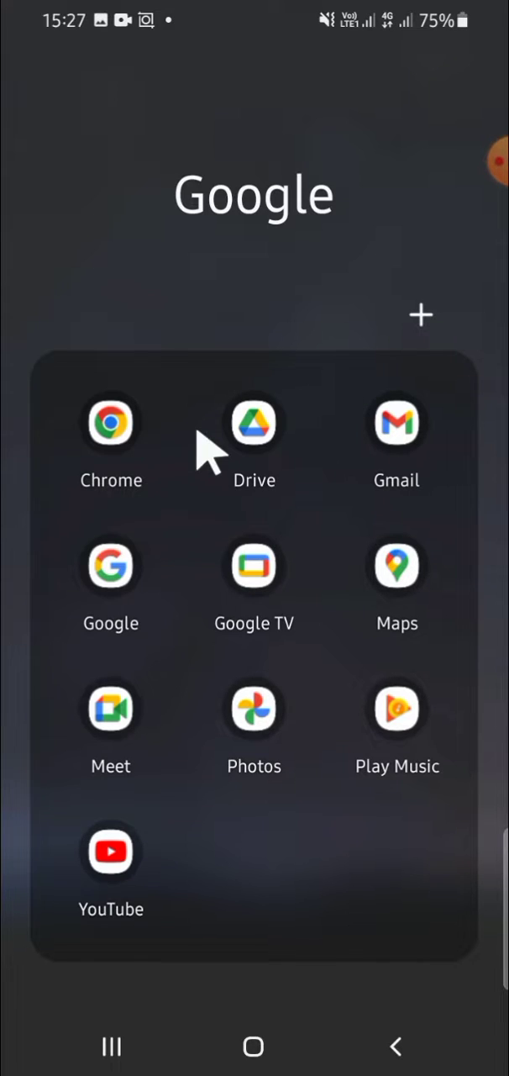
mouse_move(110, 565)
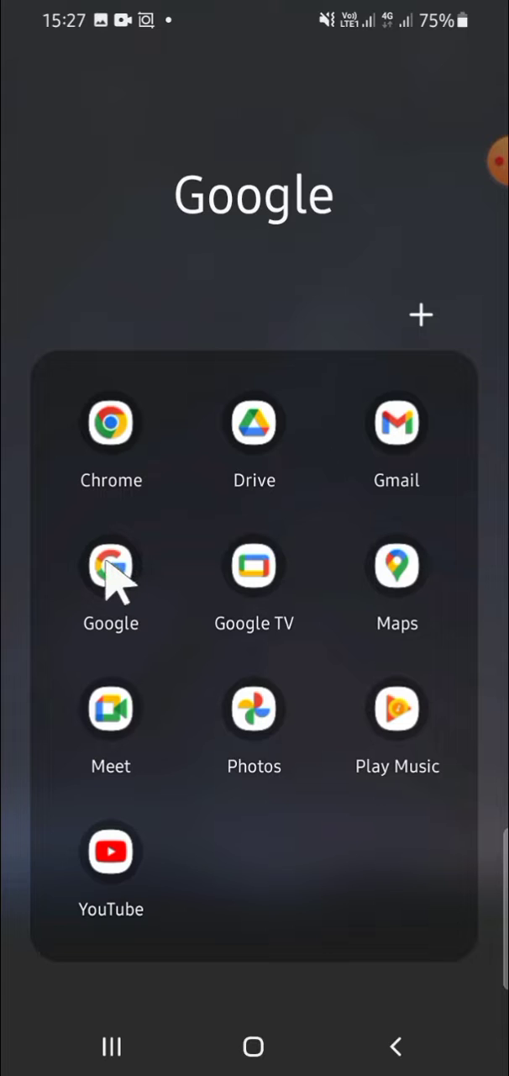
Launch the Google app from the home screen's Google folder
left_click(110, 564)
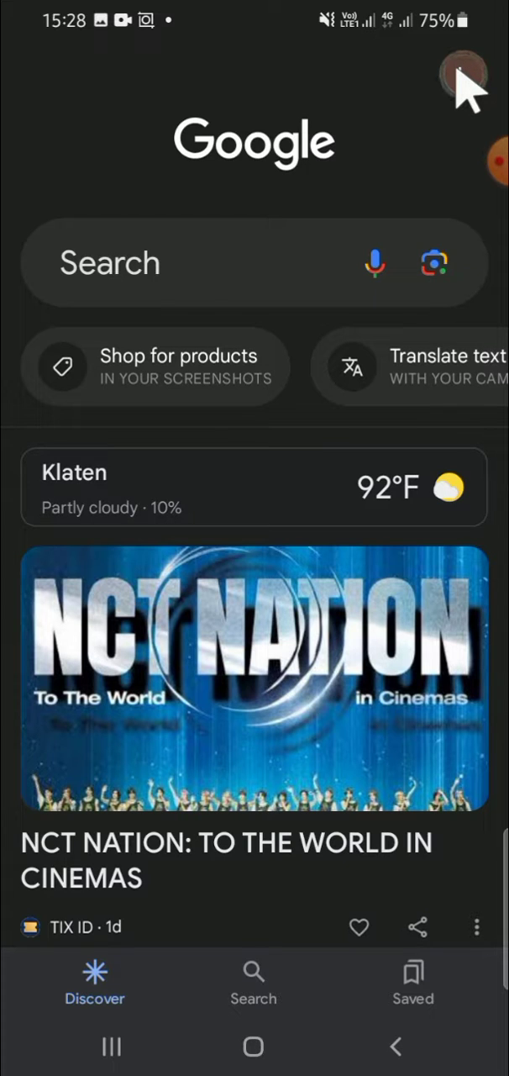
From the profile avatar menu, go to 'Manage your Google Account'
left_click(462, 80)
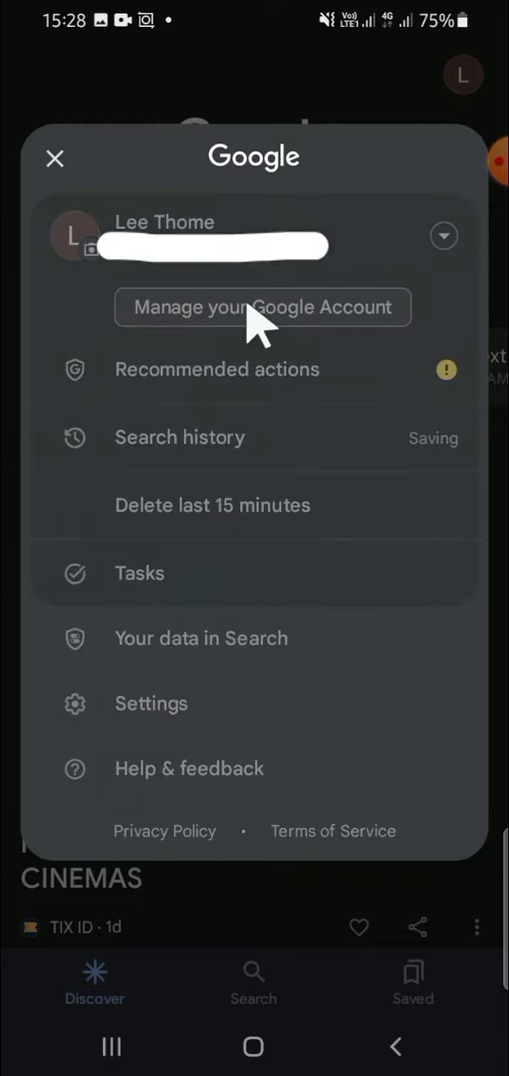
left_click(55, 158)
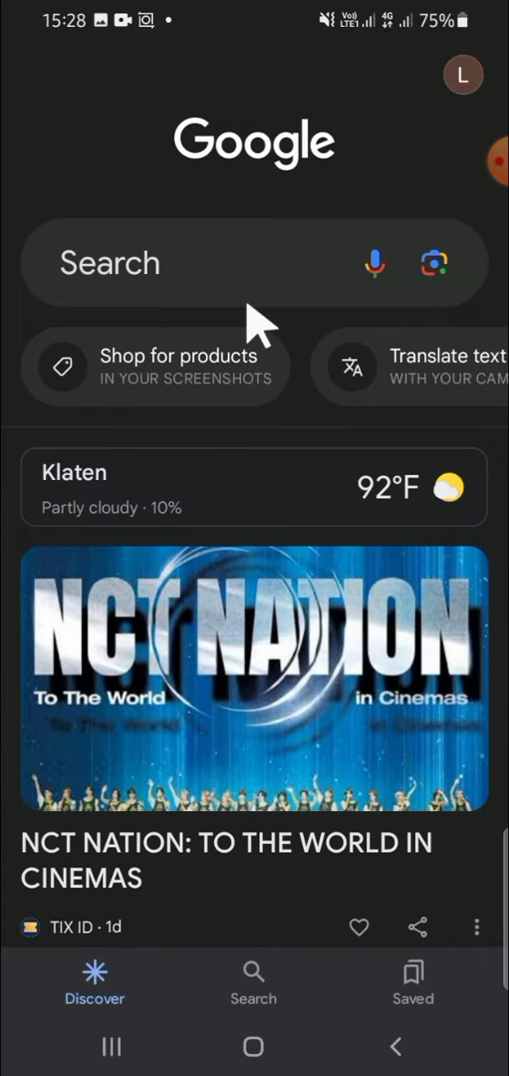
left_click(463, 74)
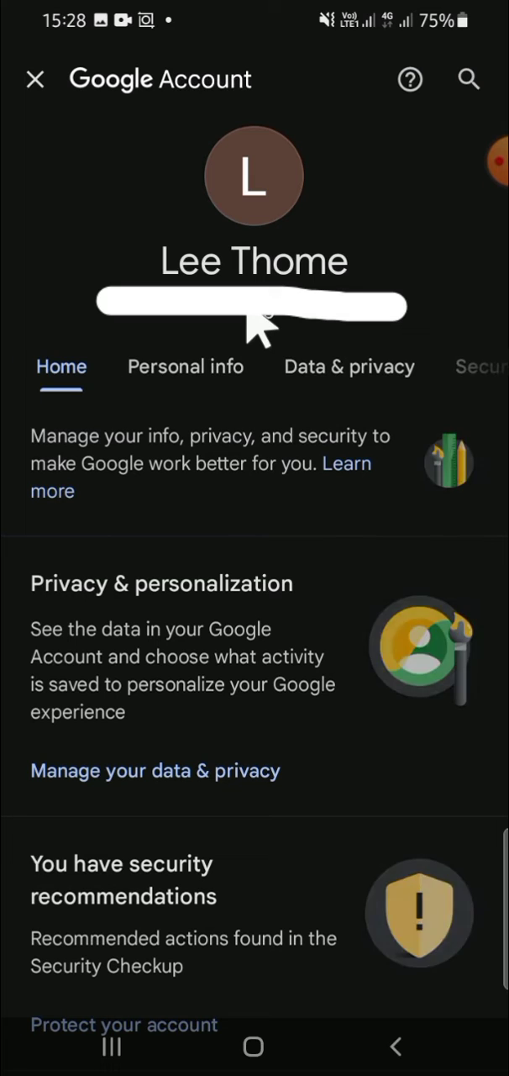
mouse_move(353, 370)
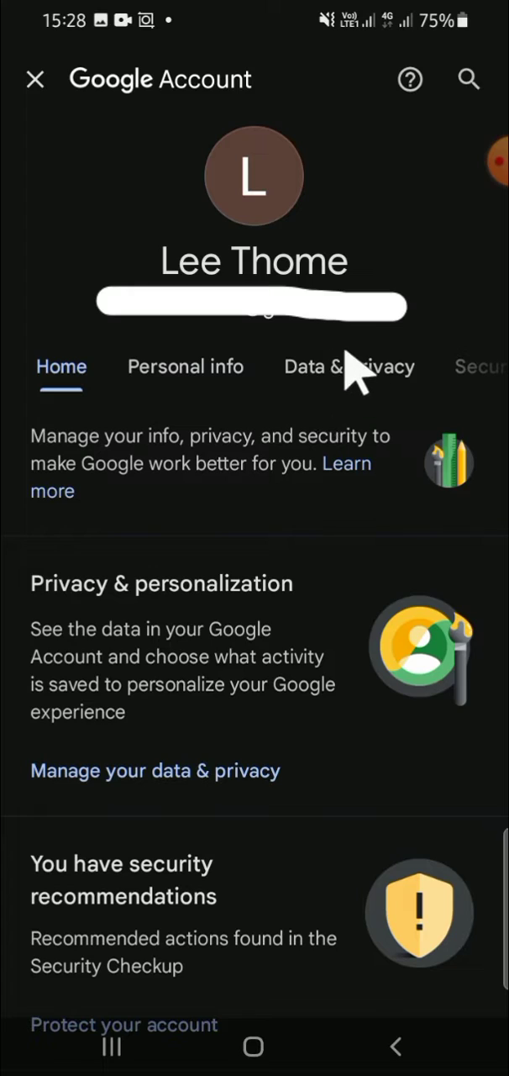
Show the Data & privacy tab scrolled down to History settings
left_click(349, 366)
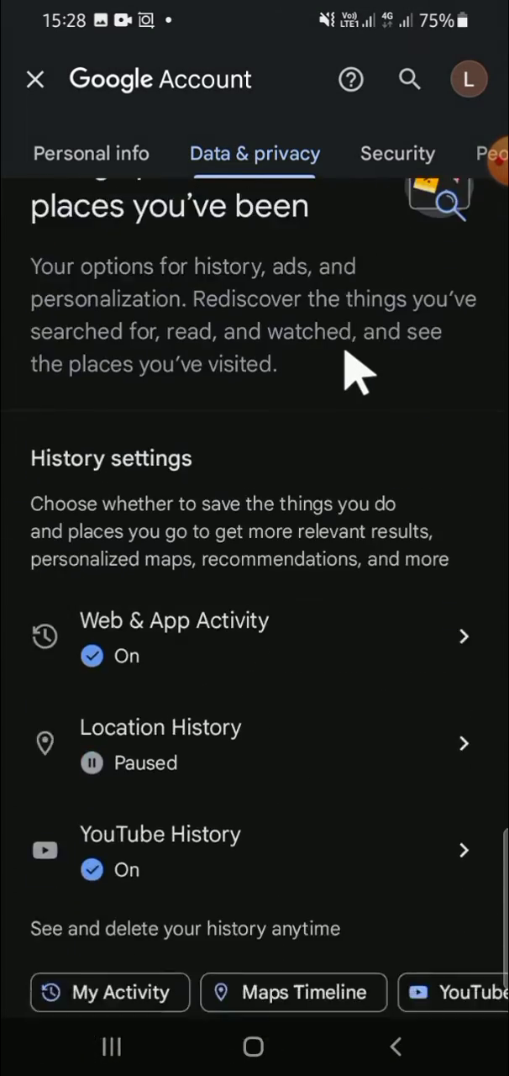
scroll("down", 3)
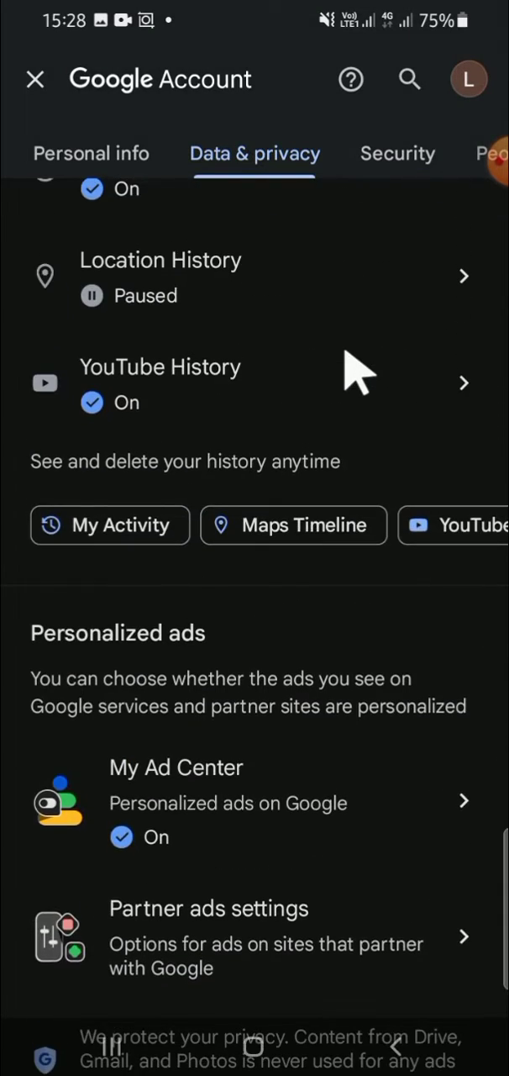
mouse_move(202, 487)
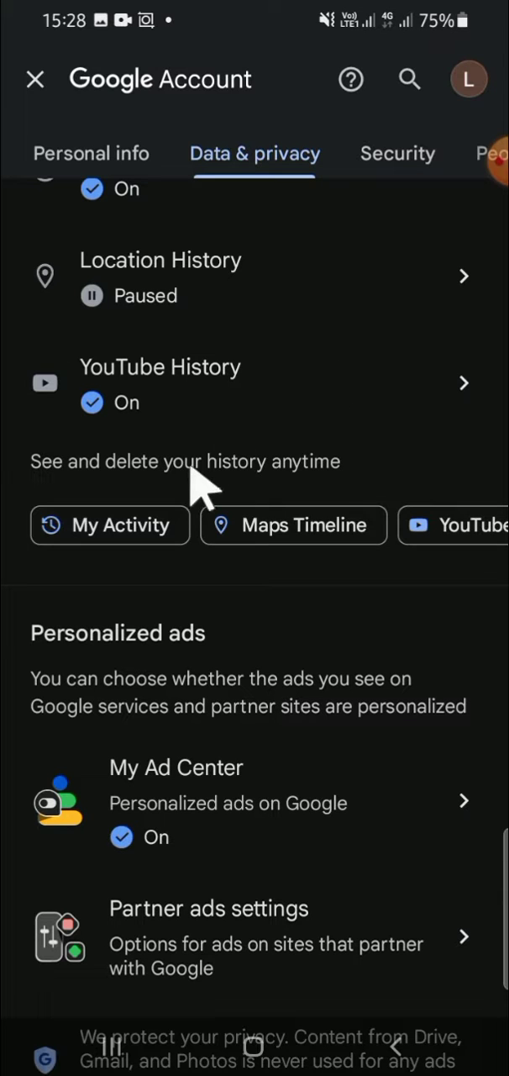
mouse_move(109, 524)
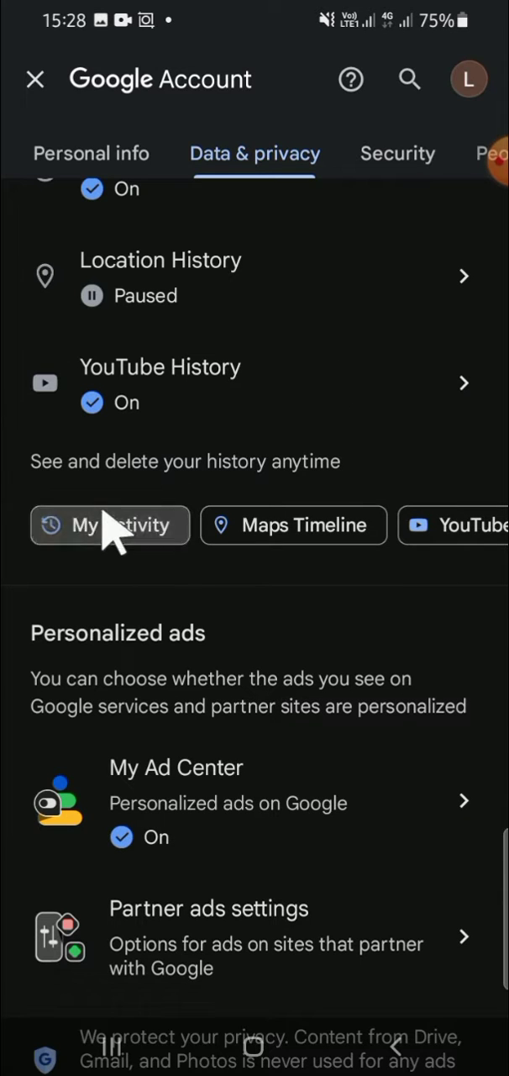
Open My Google Activity listing Web & App Activity, Location History and YouTube History
left_click(109, 525)
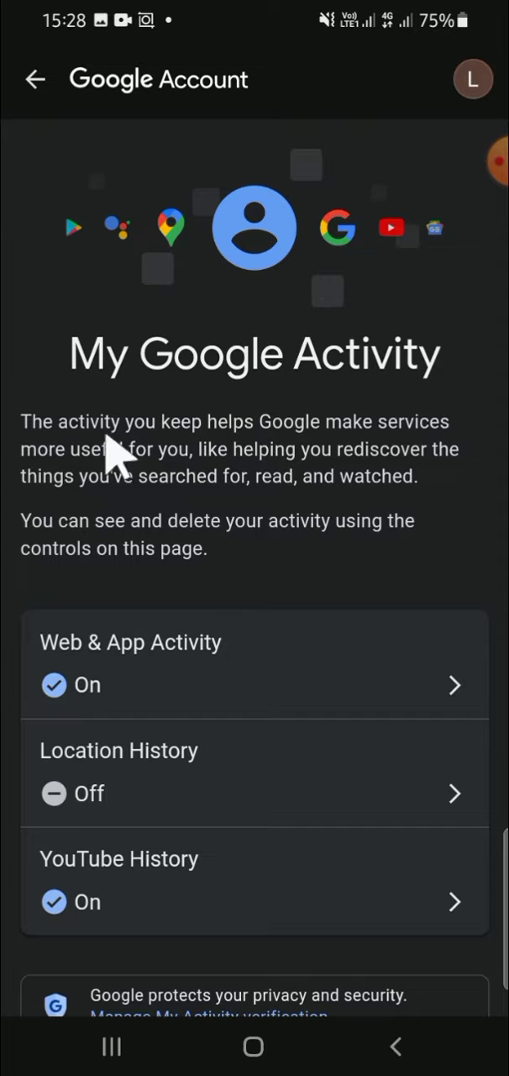
scroll("up", 3)
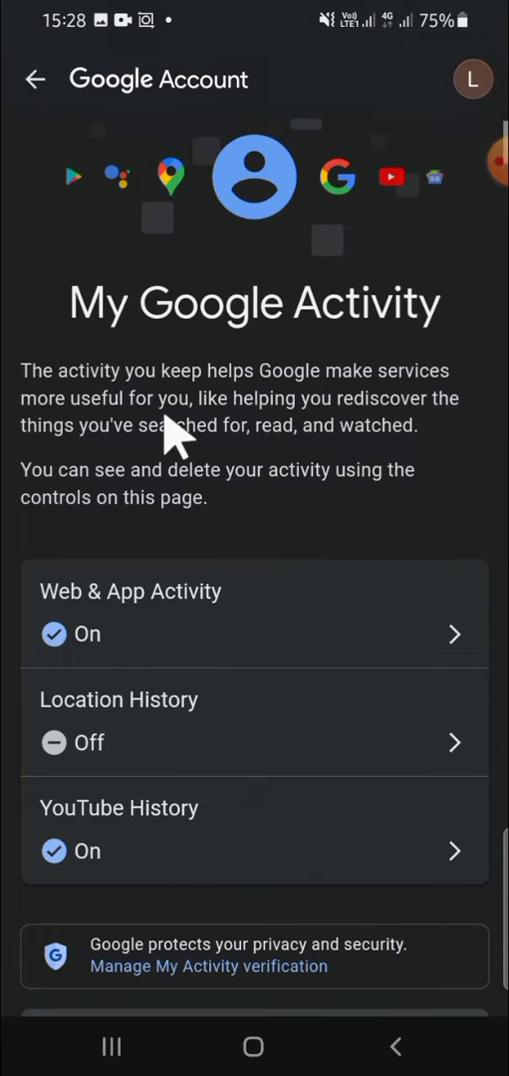
scroll("up", 3)
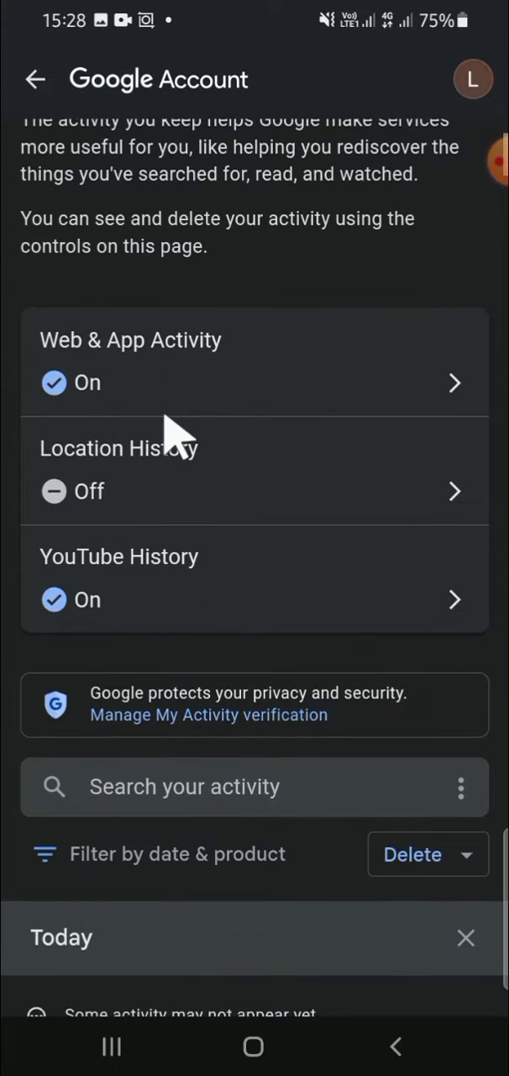
mouse_move(231, 391)
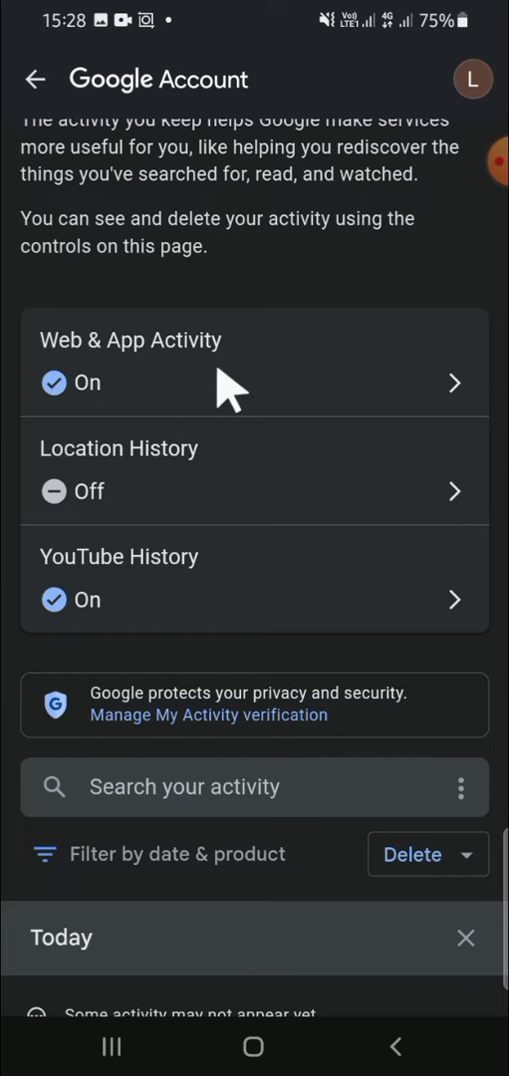
mouse_move(168, 412)
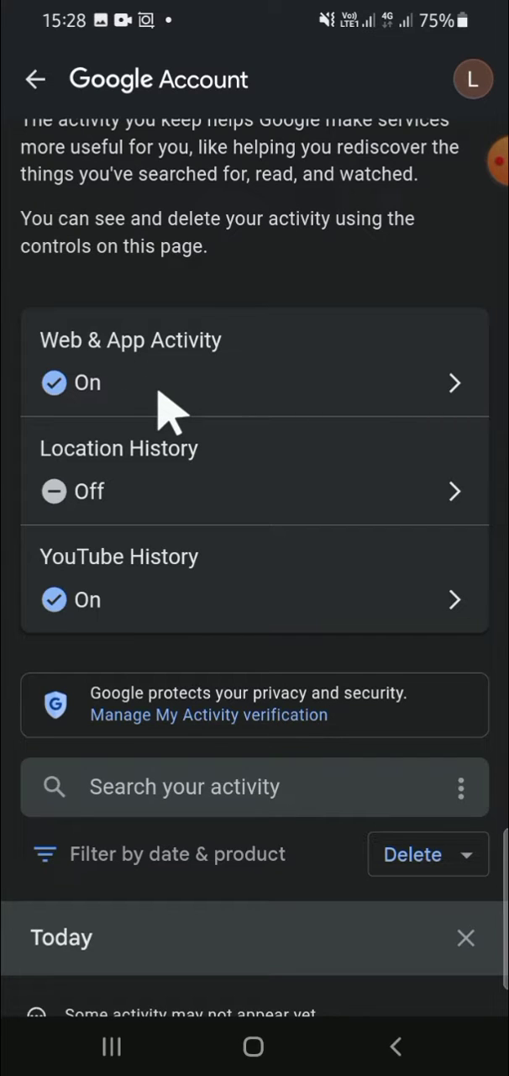
mouse_move(193, 403)
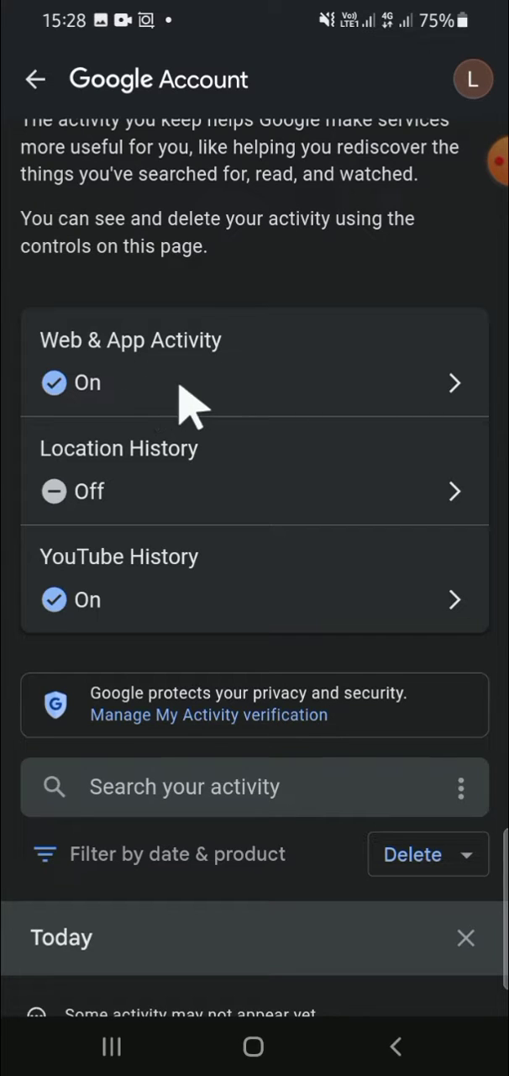
mouse_move(248, 387)
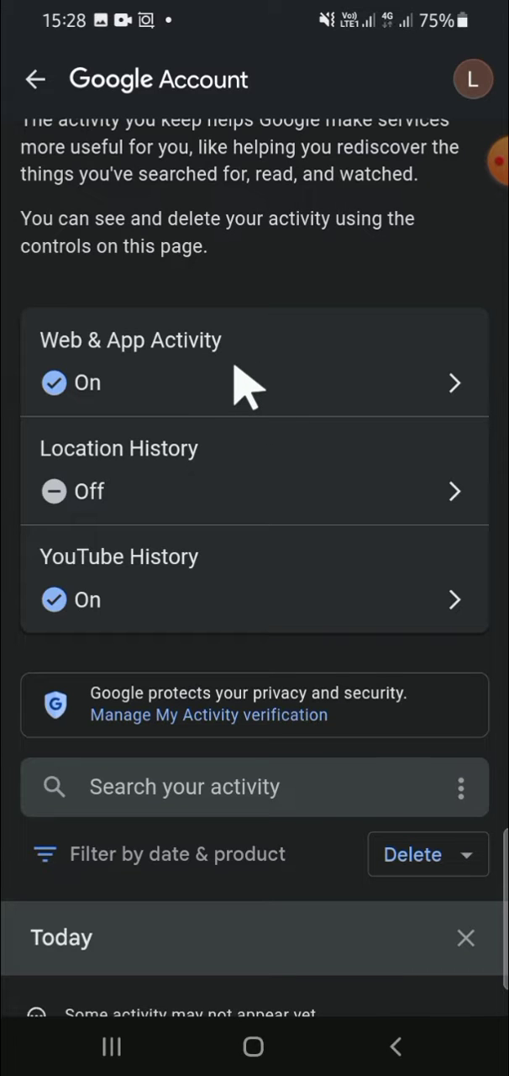
left_click(253, 362)
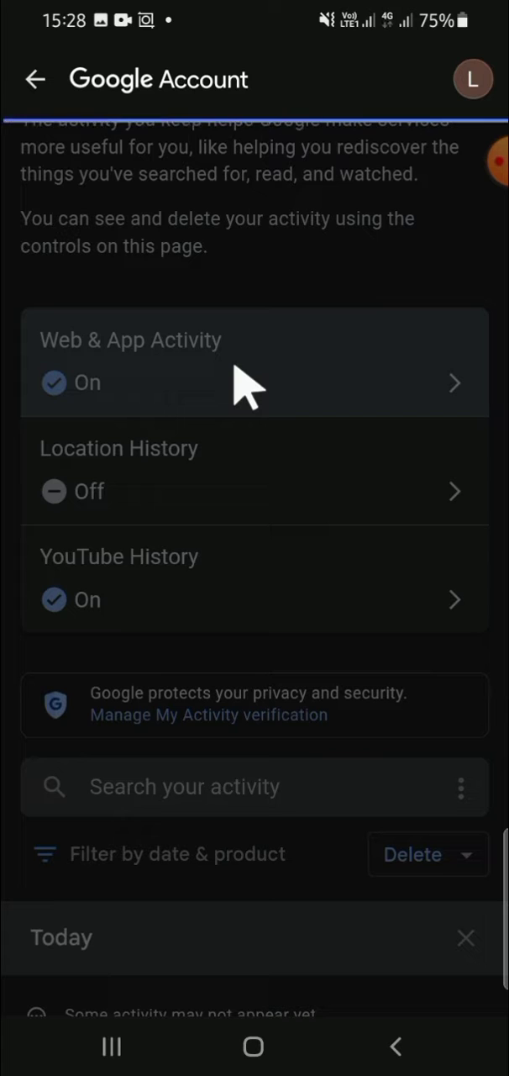
View Web & App Activity's Turn off and Turn off and delete activity options
left_click(252, 362)
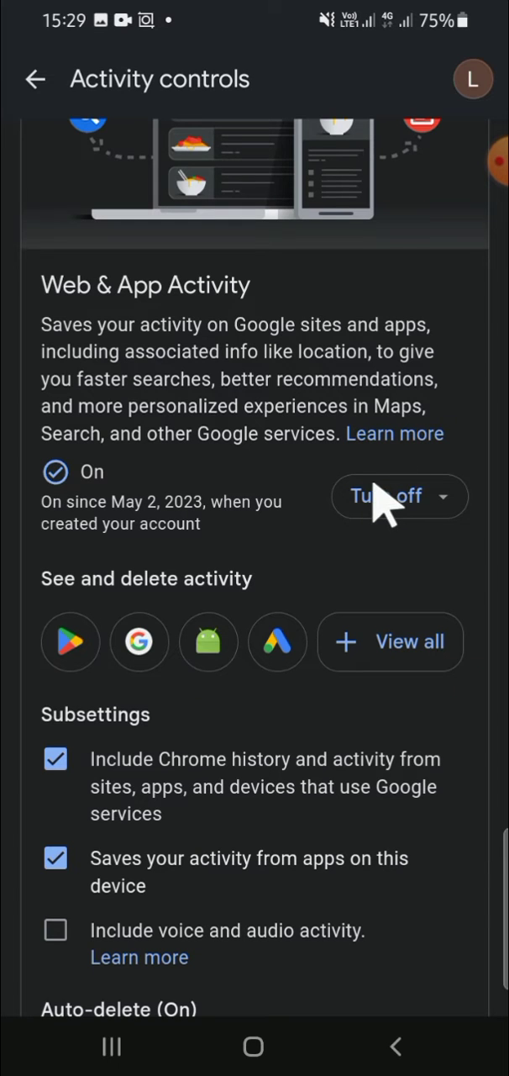
left_click(400, 496)
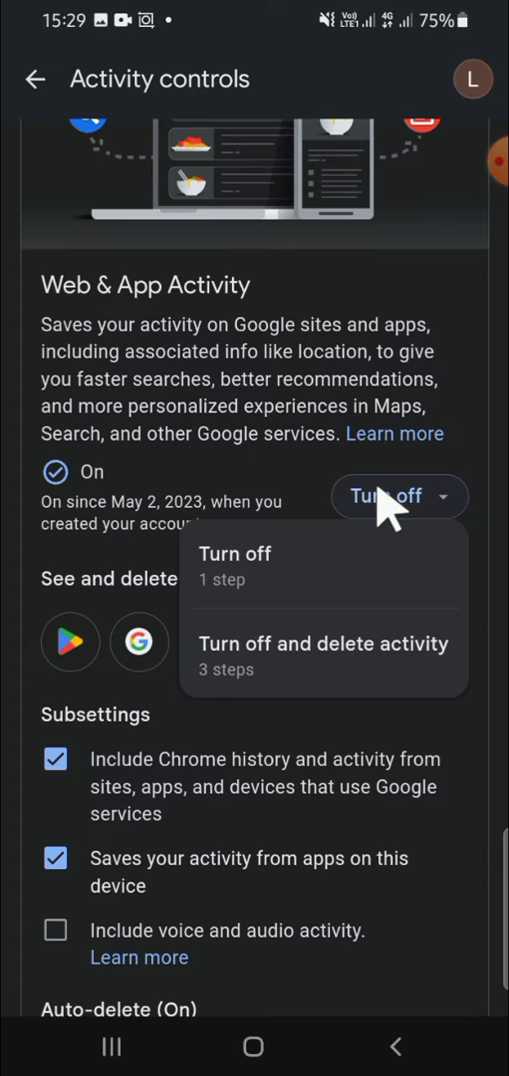
mouse_move(290, 626)
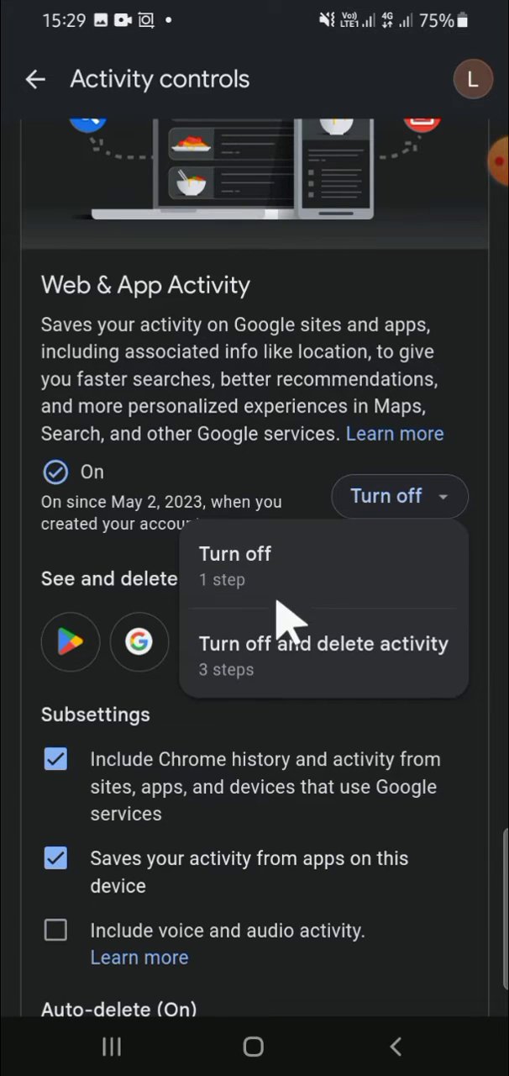
mouse_move(294, 685)
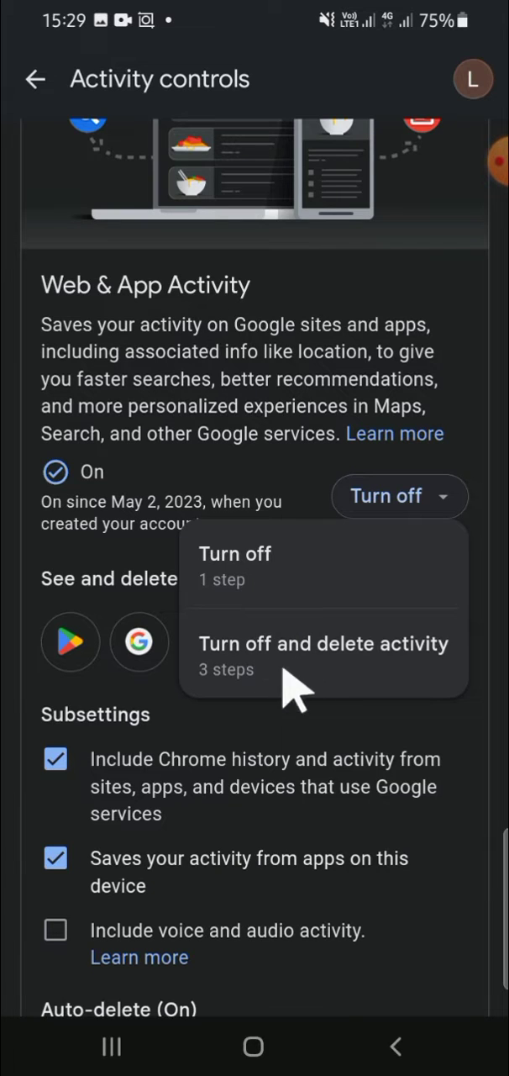
mouse_move(245, 284)
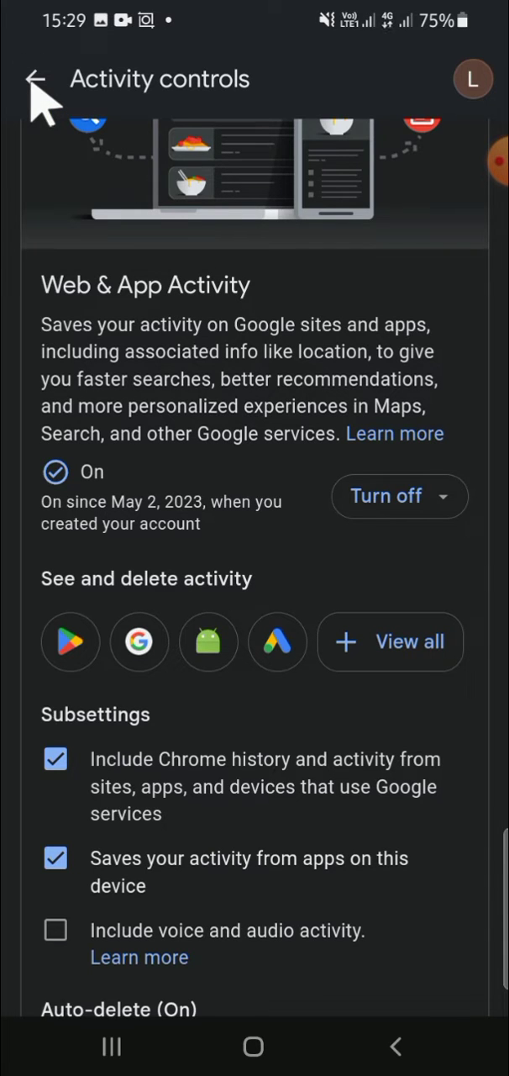
Scroll My Activity to show Web & App Activity On and today's Discover entries
scroll("up", 3)
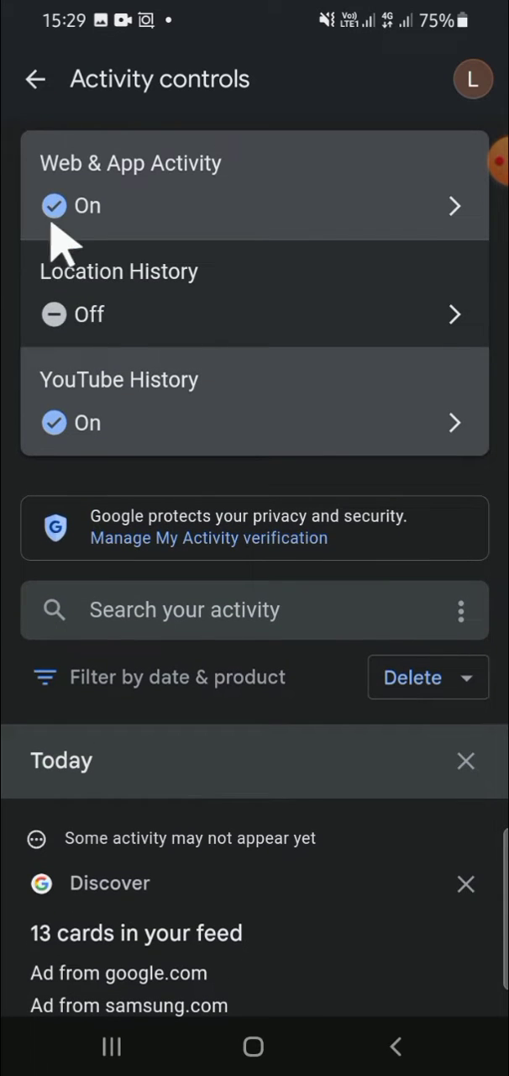
mouse_move(180, 425)
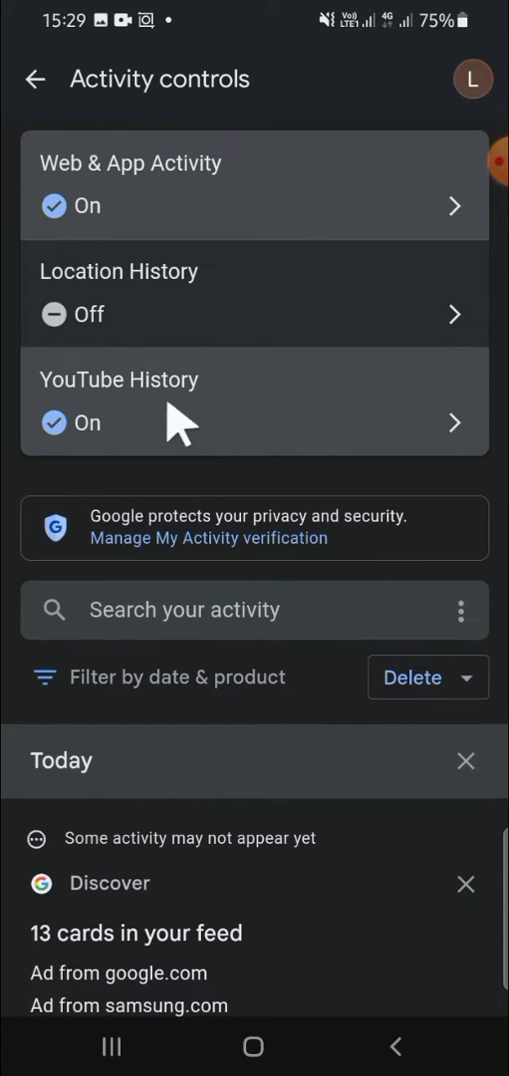
mouse_move(307, 441)
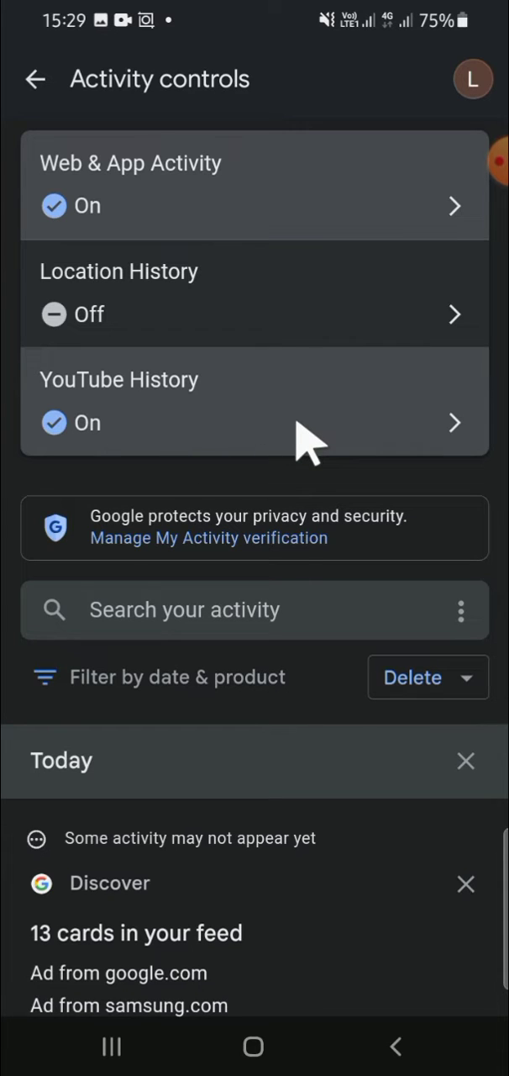
scroll("down", 3)
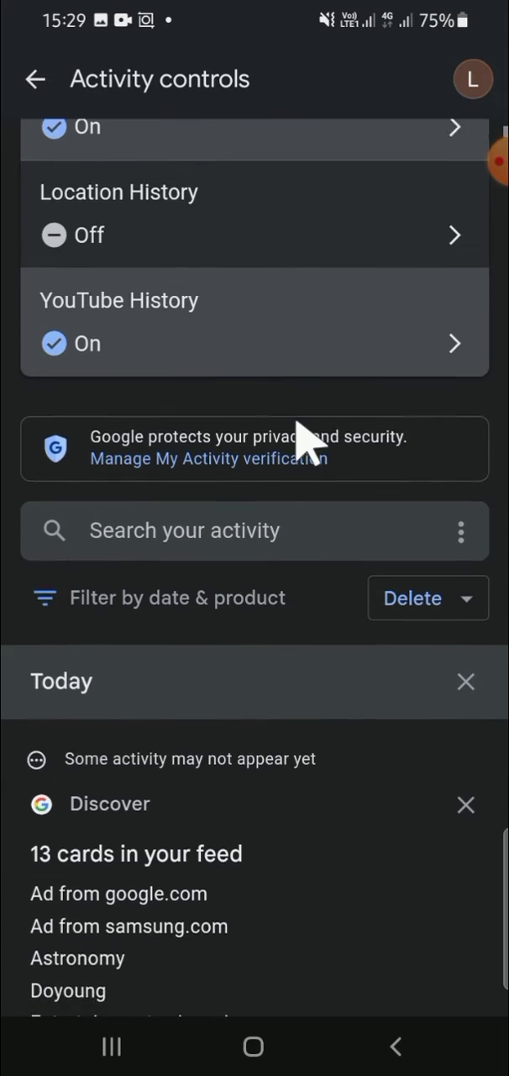
scroll("up", 3)
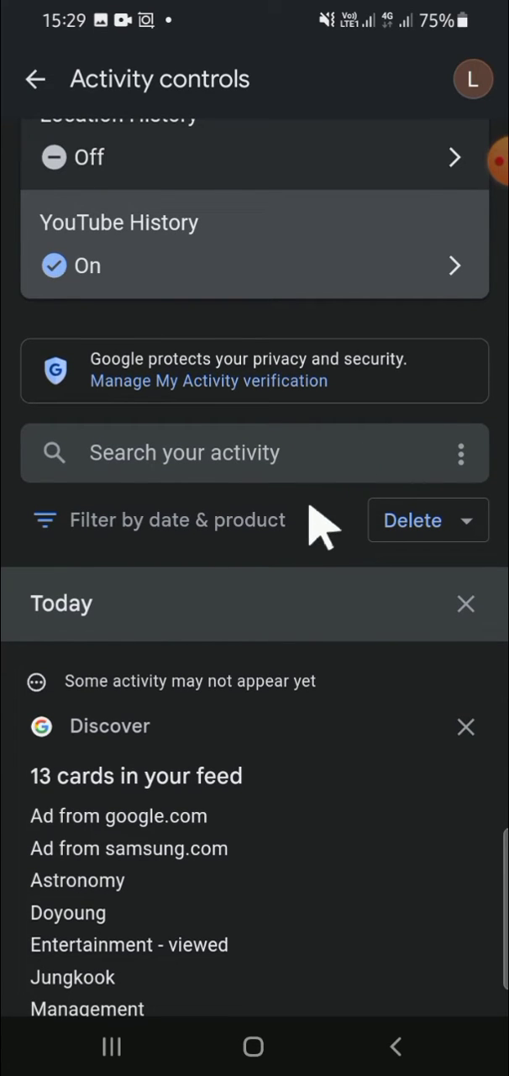
mouse_move(412, 530)
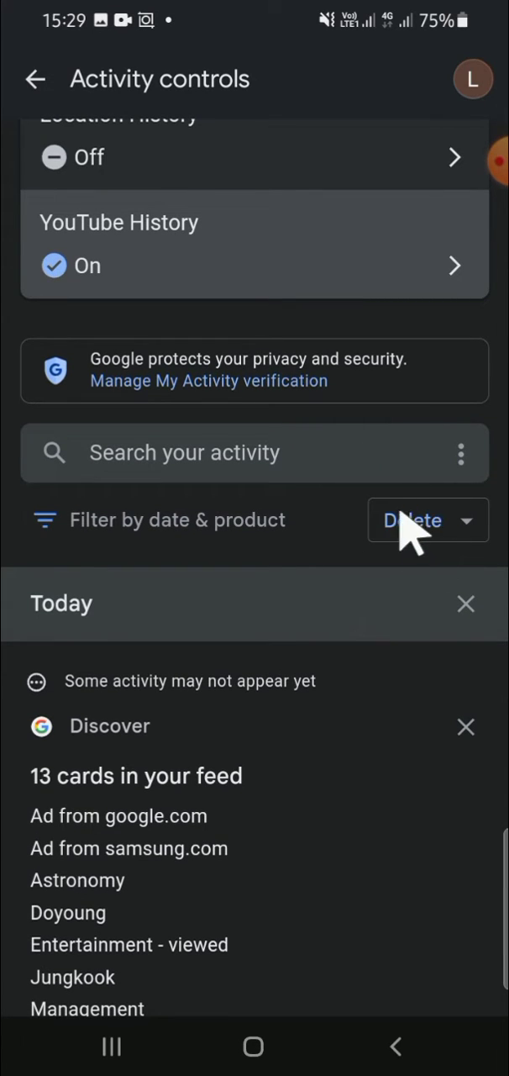
scroll("up", 3)
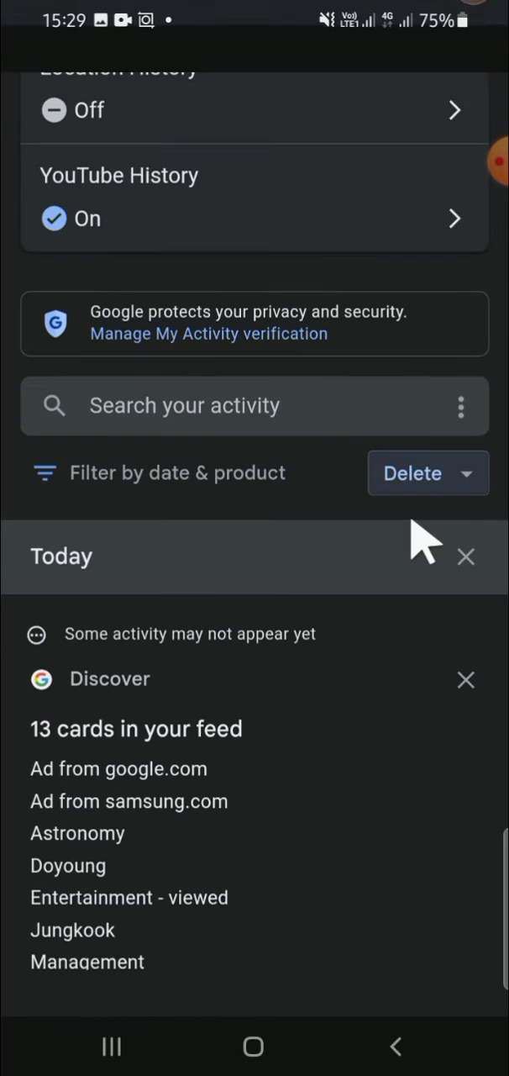
left_click(412, 473)
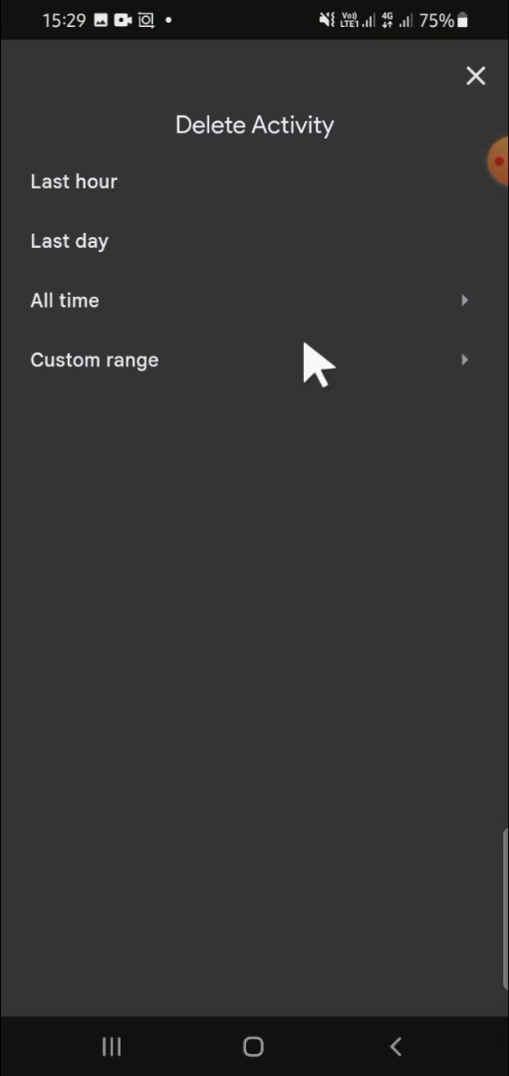
mouse_move(143, 202)
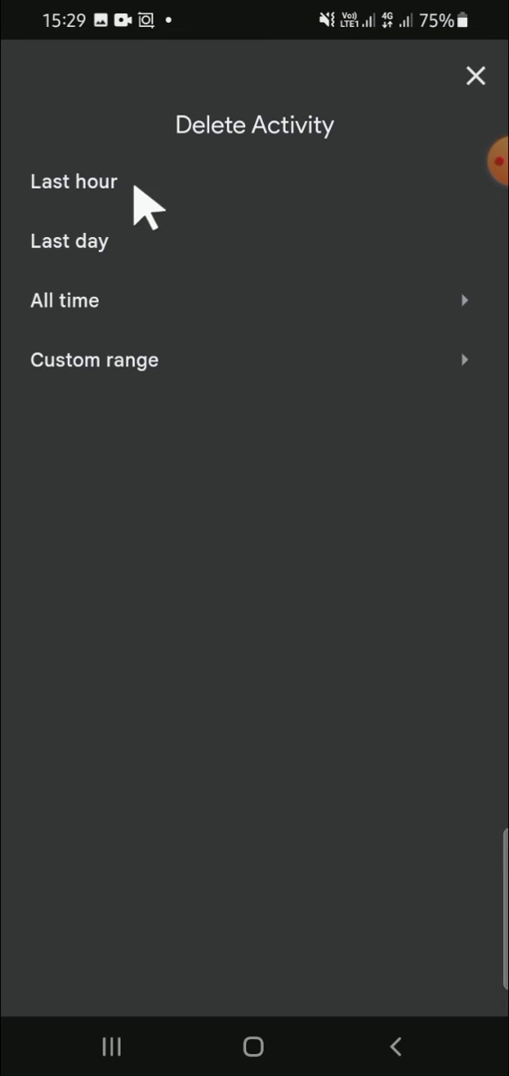
mouse_move(110, 300)
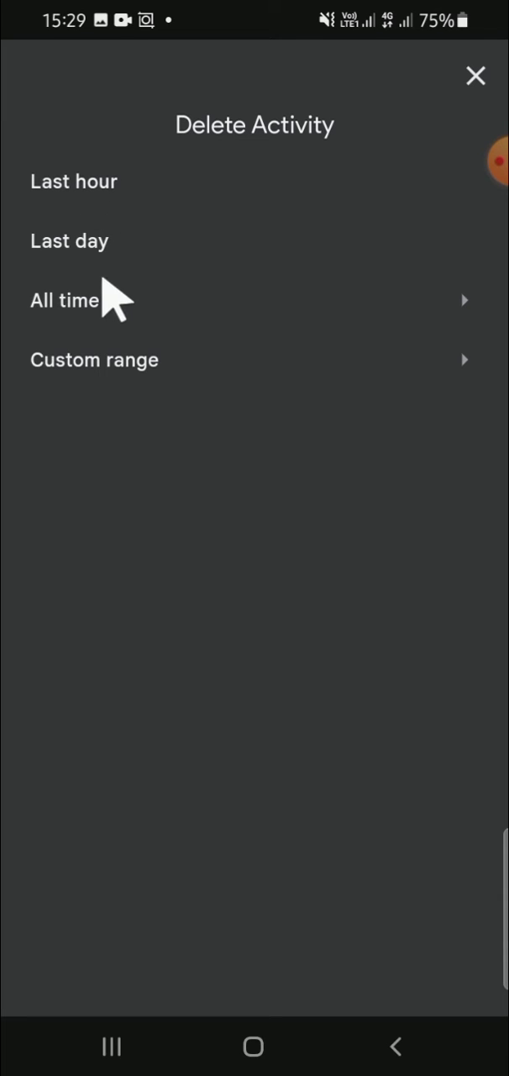
mouse_move(470, 164)
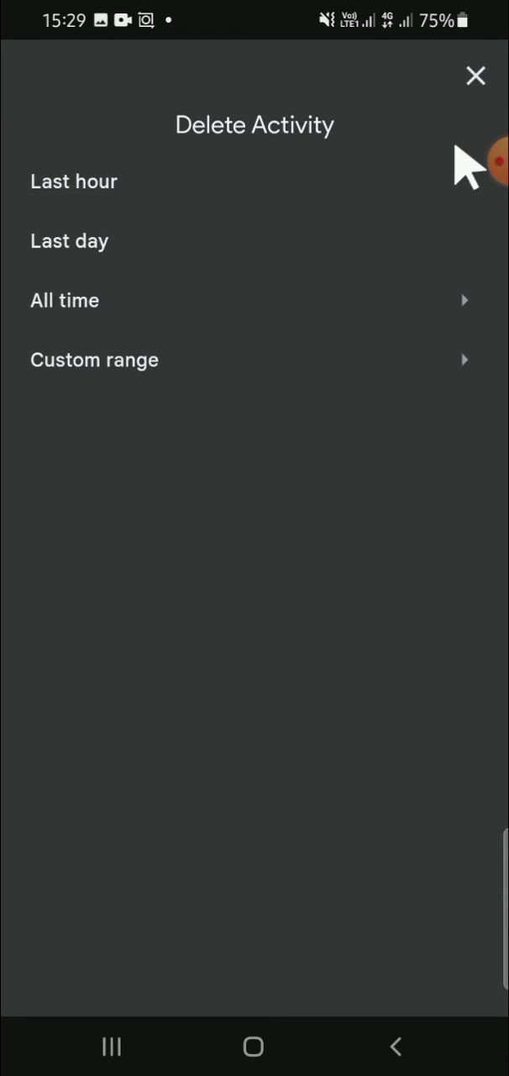
left_click(476, 76)
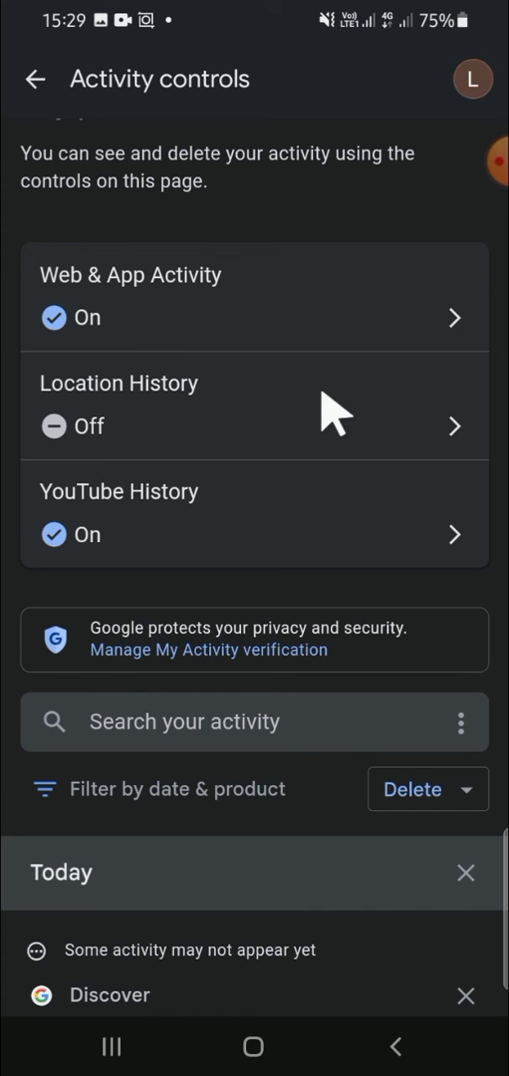